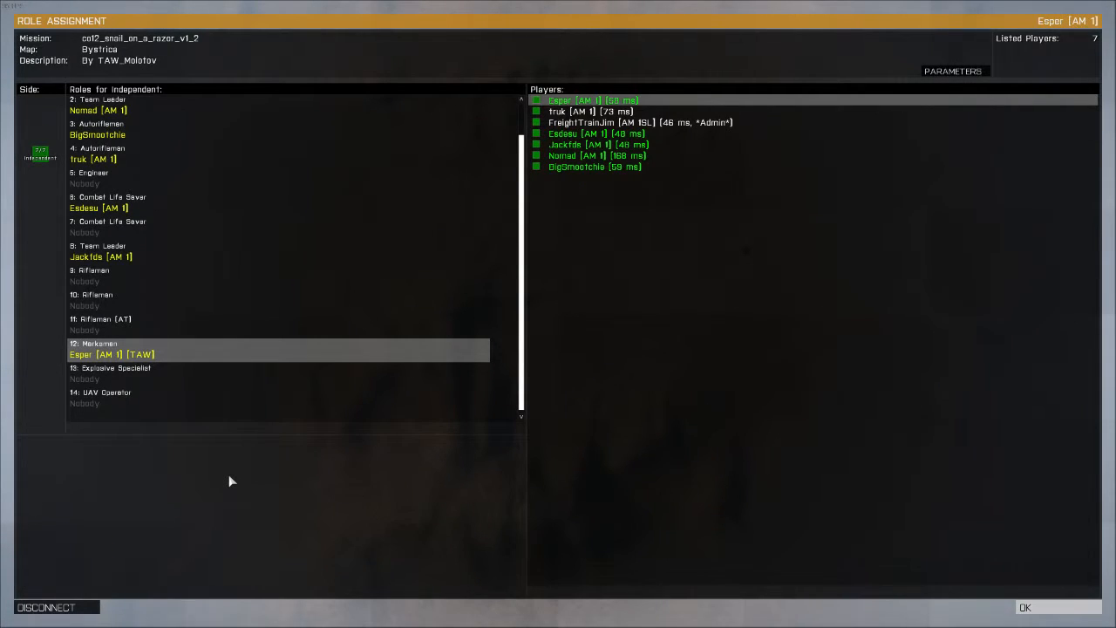
pyautogui.moveTo(252, 478)
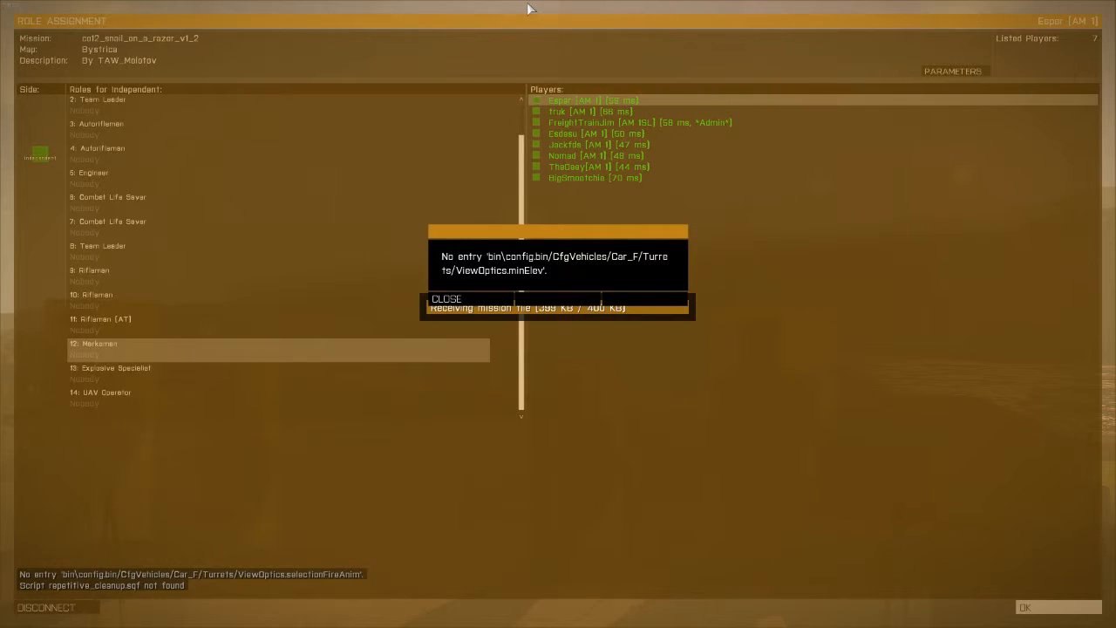
pyautogui.click(446, 298)
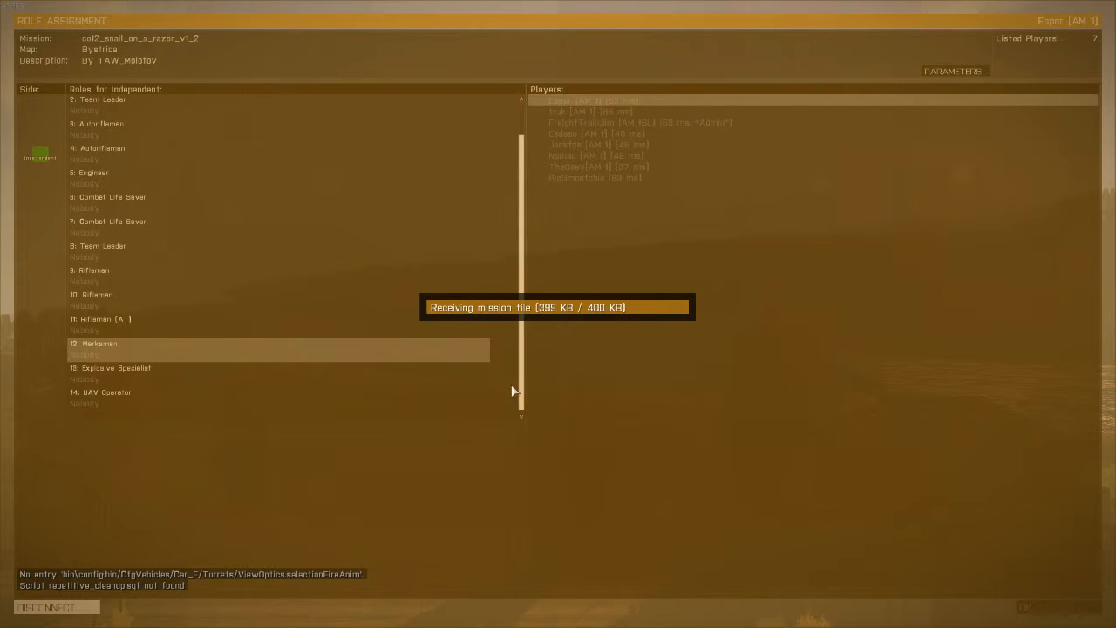
pyautogui.moveTo(870, 500)
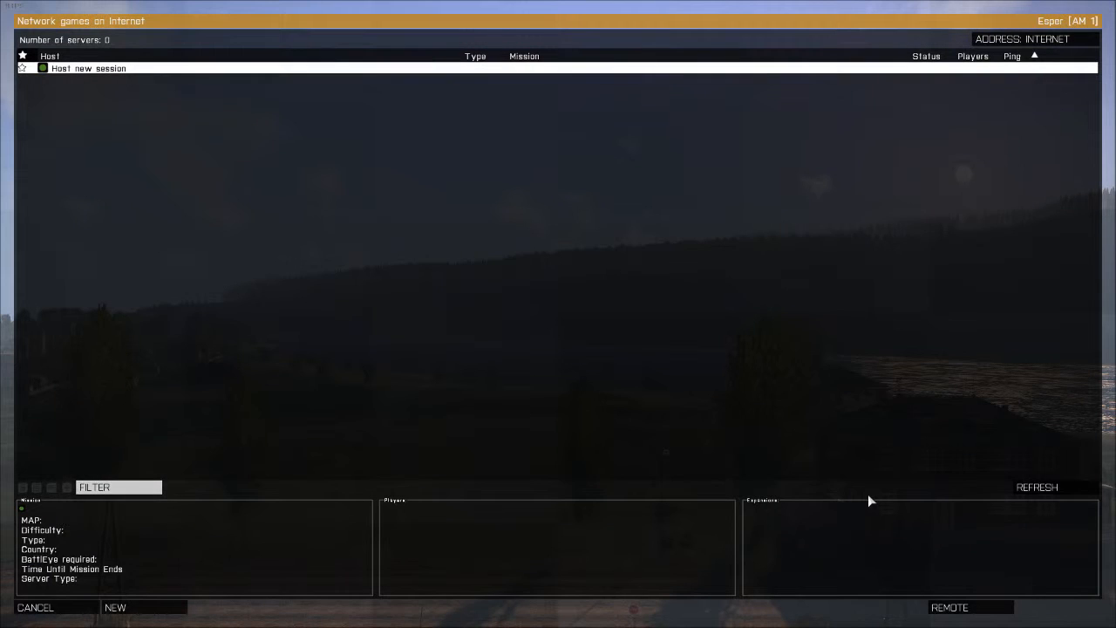
pyautogui.moveTo(195, 94)
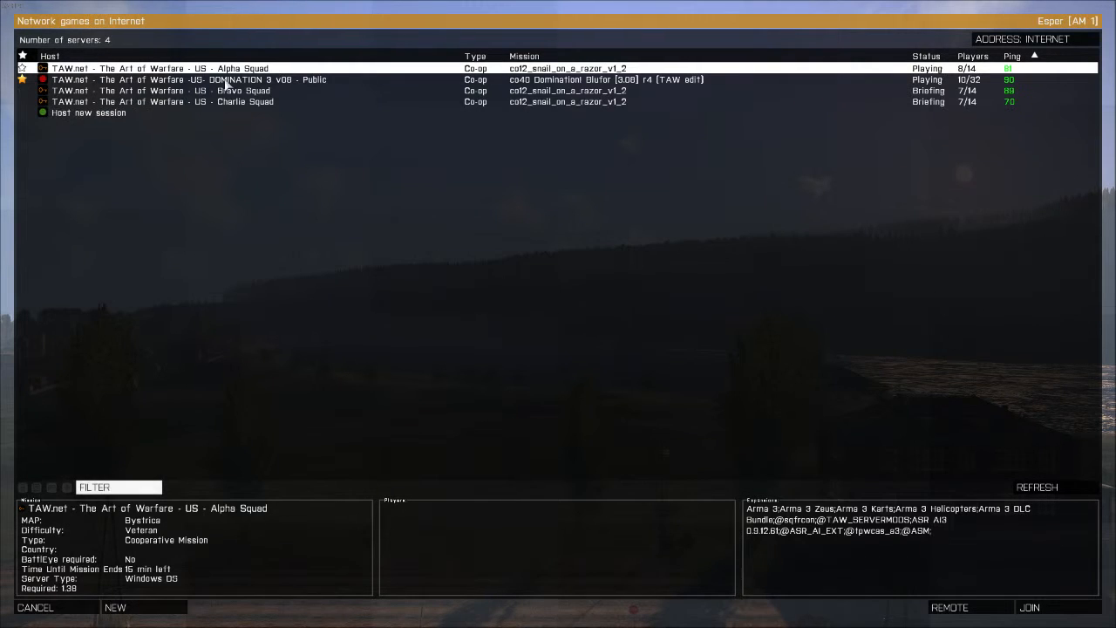
pyautogui.click(1030, 607)
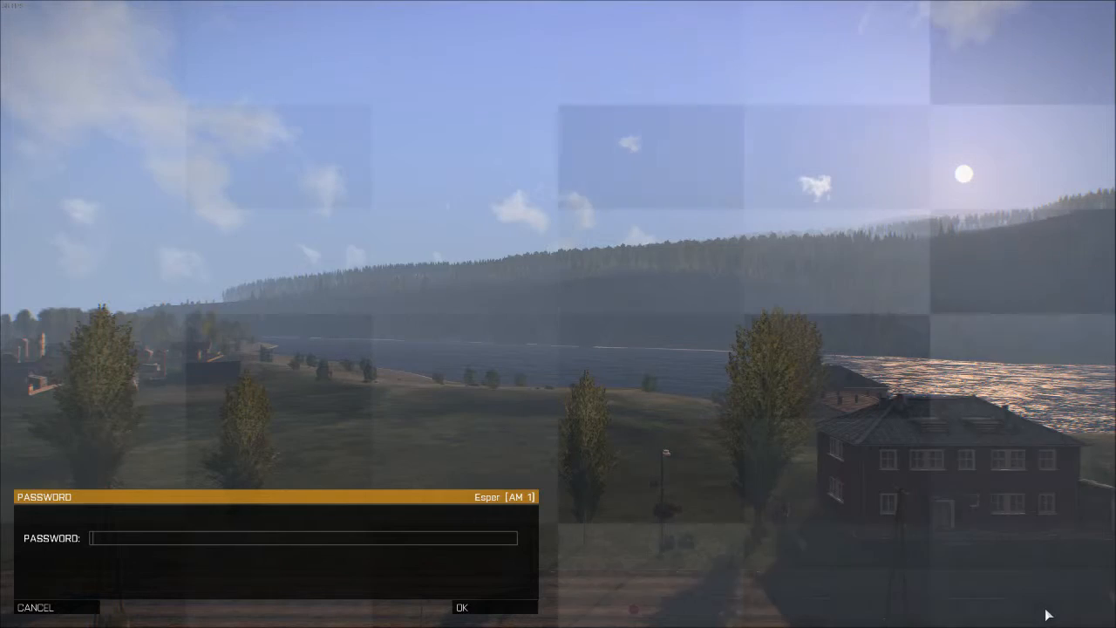
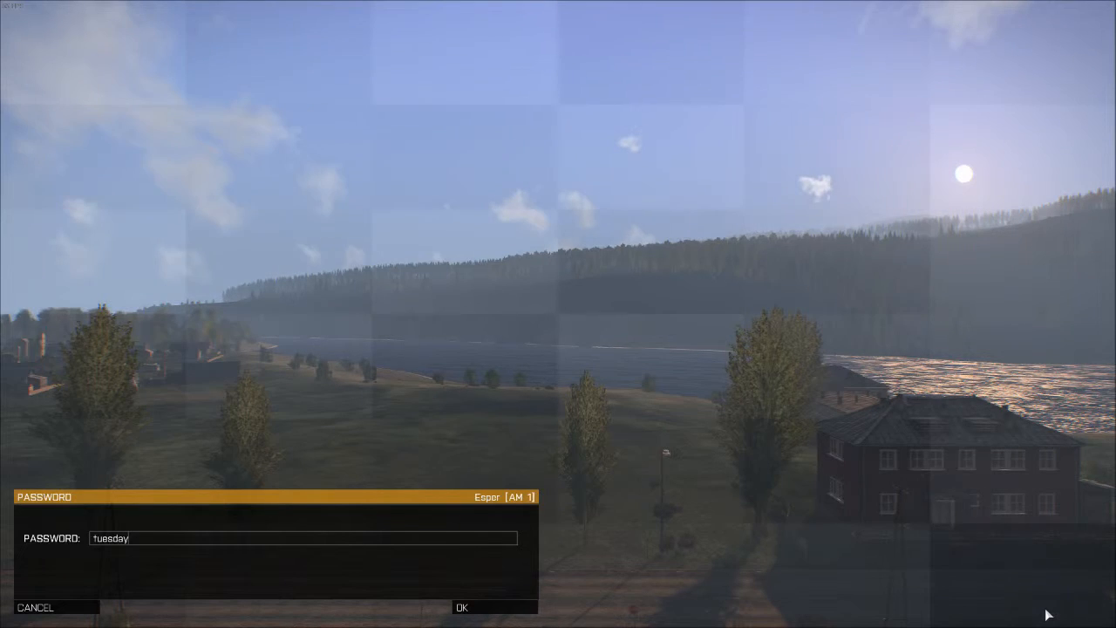
pyautogui.click(460, 607)
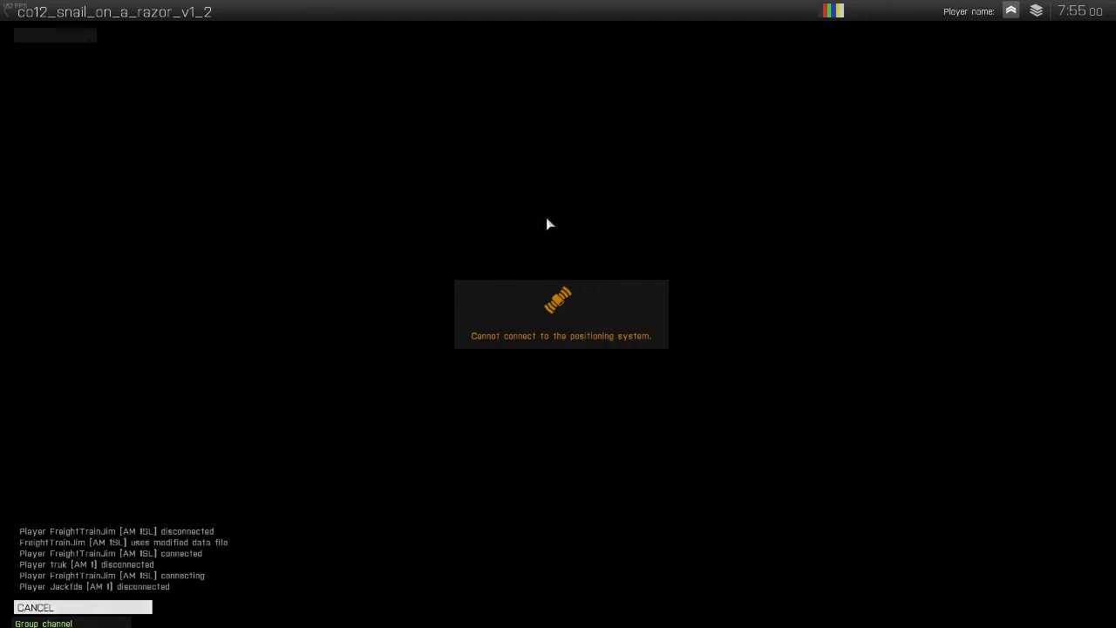
pyautogui.moveTo(610, 316)
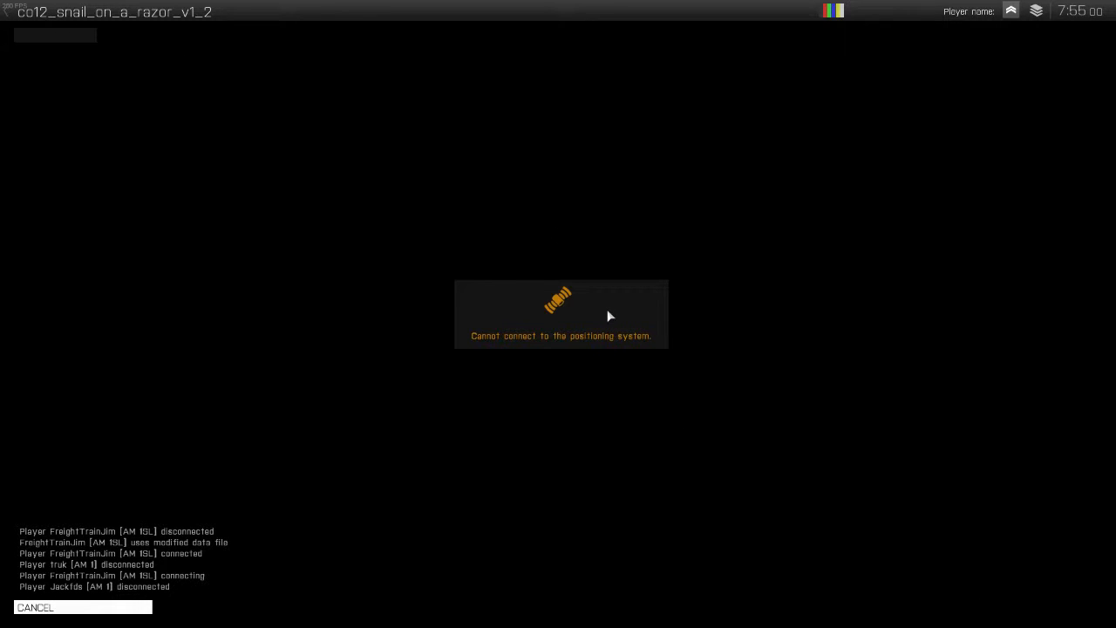
pyautogui.moveTo(754, 318)
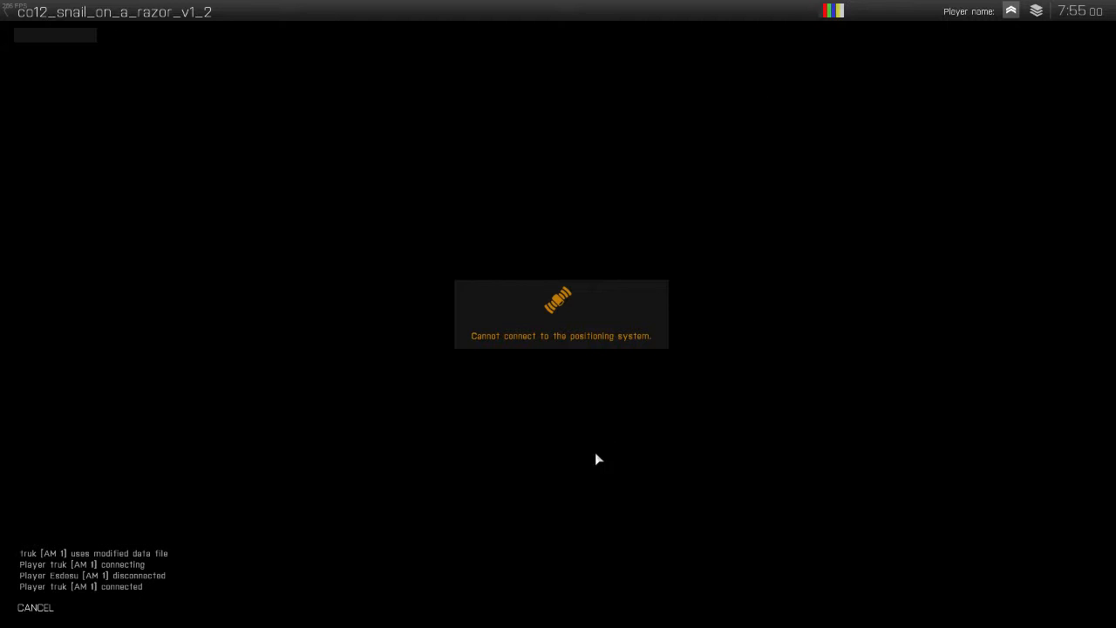
pyautogui.moveTo(628, 147)
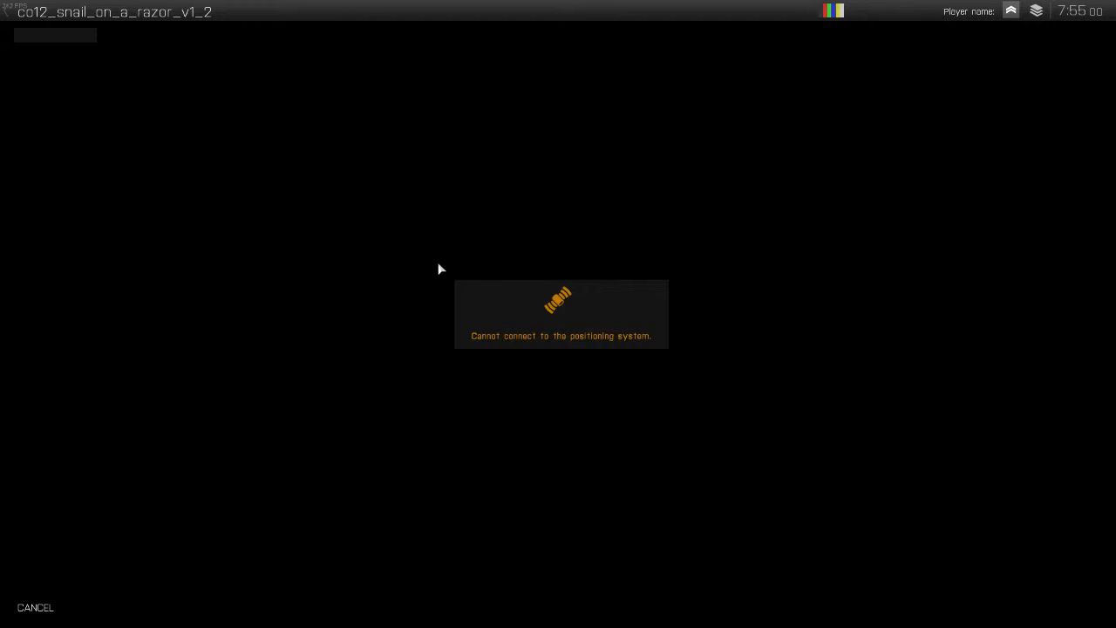
pyautogui.moveTo(447, 272)
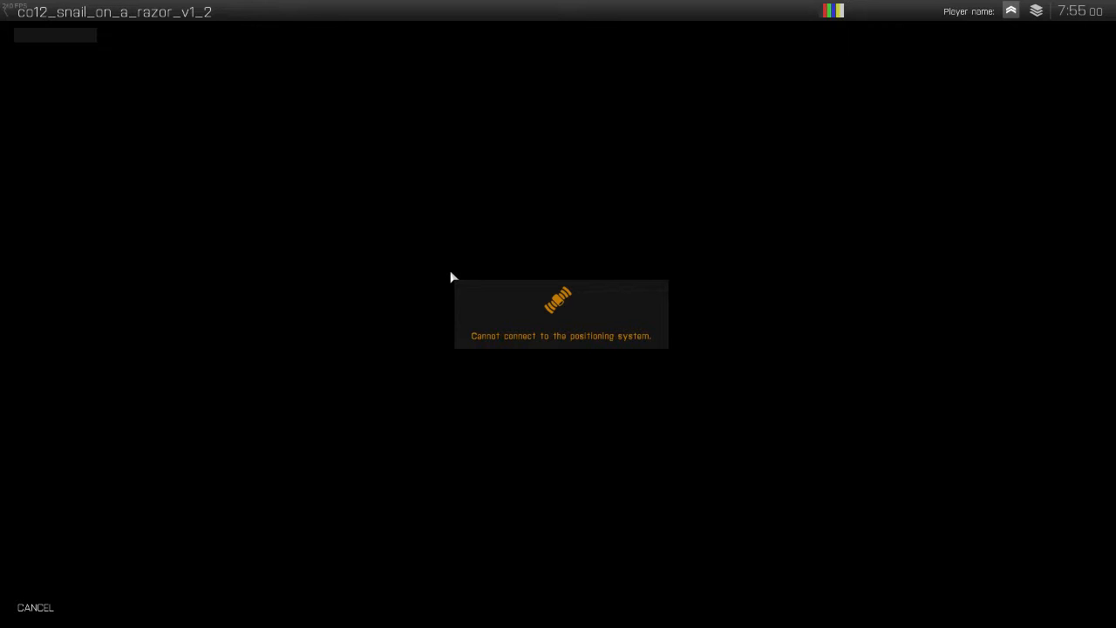
pyautogui.moveTo(475, 271)
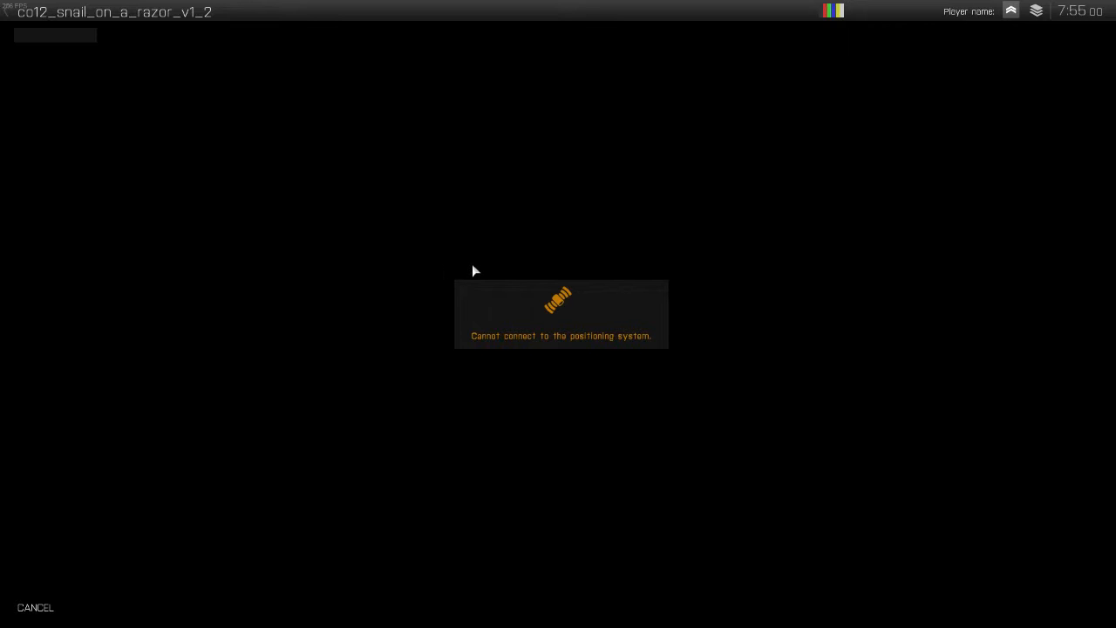
pyautogui.moveTo(422, 276)
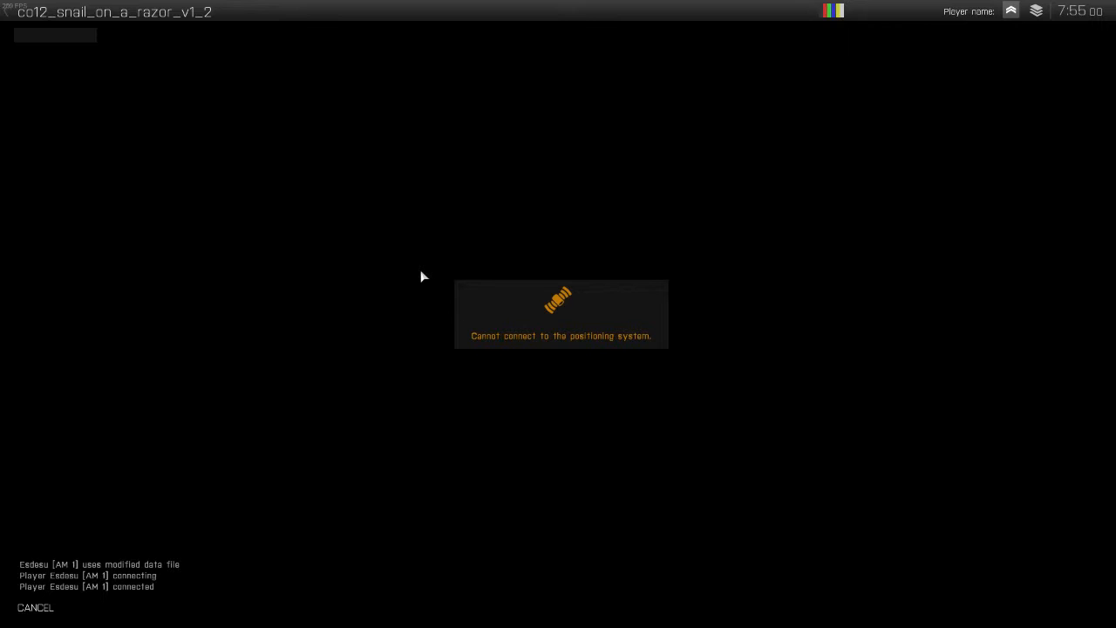
pyautogui.moveTo(398, 276)
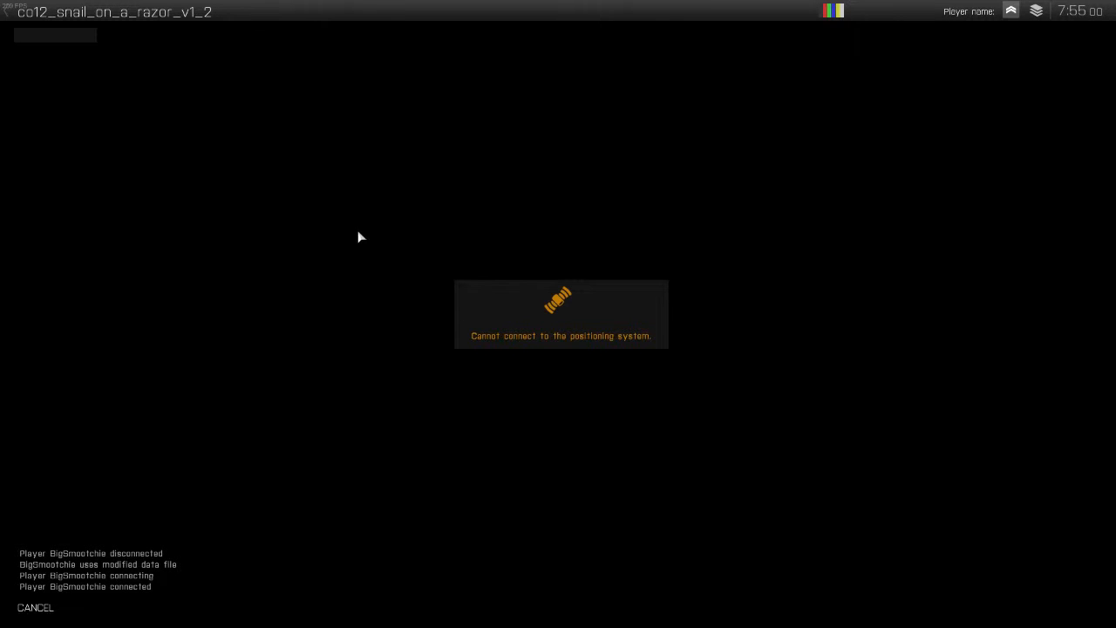
pyautogui.moveTo(344, 241)
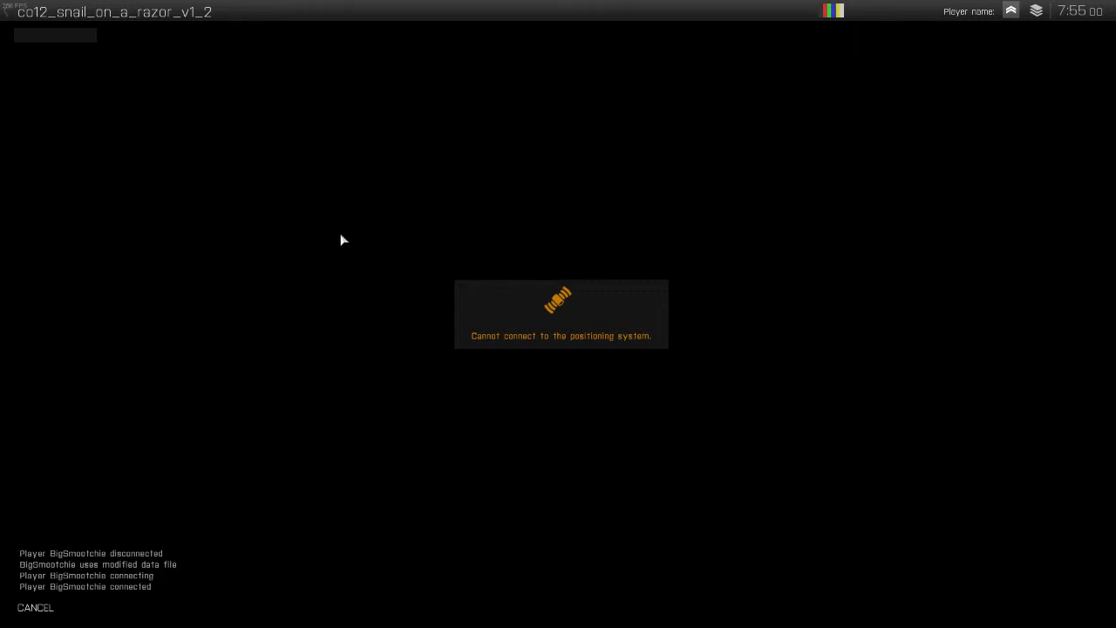
pyautogui.moveTo(255, 290)
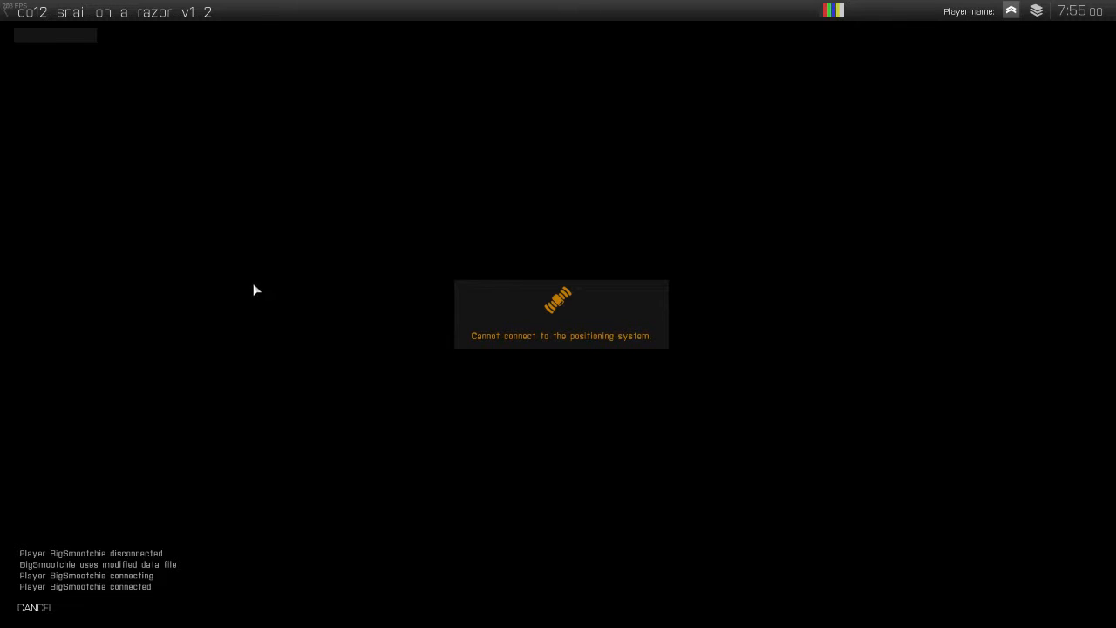
pyautogui.moveTo(257, 300)
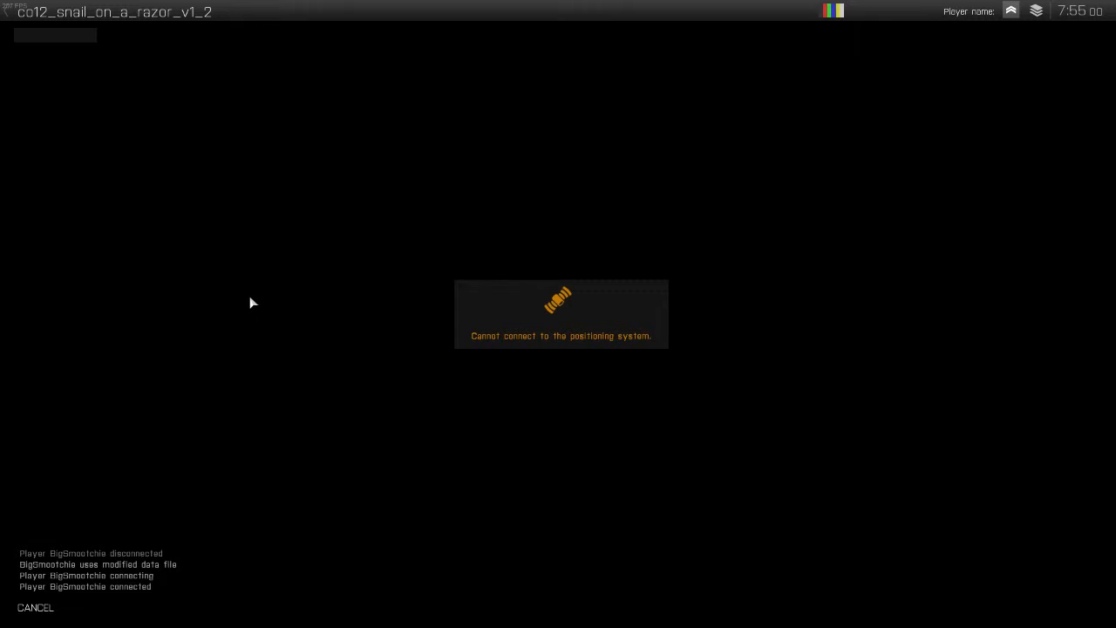
pyautogui.moveTo(241, 326)
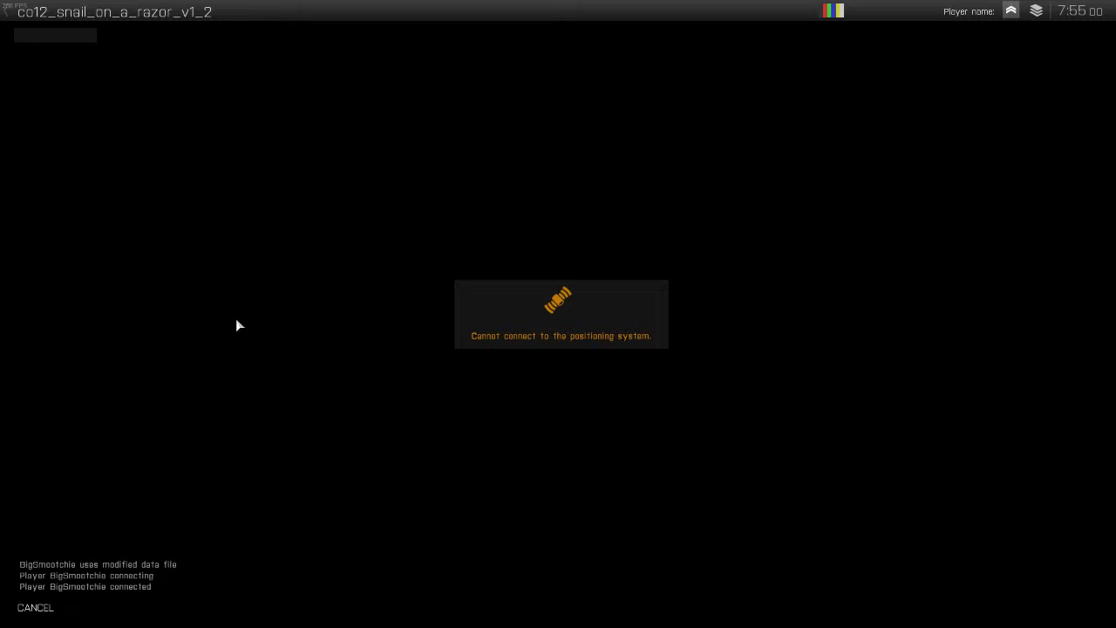
pyautogui.moveTo(243, 322)
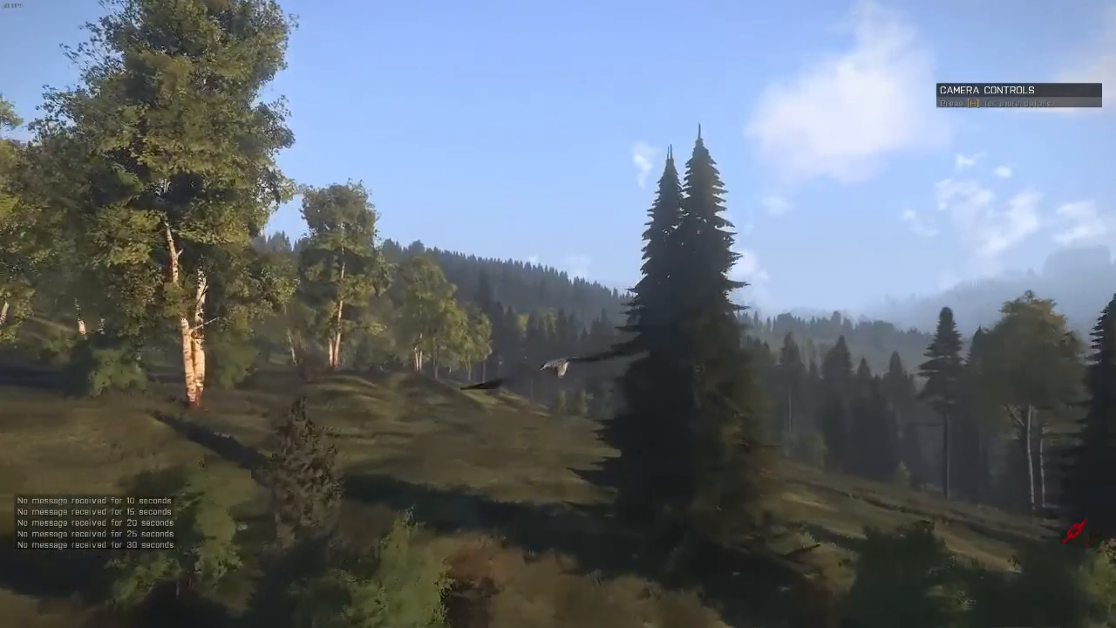
# Leave the bird camera with Escape to return toward the Role Assignment lobby
pyautogui.press('Escape')
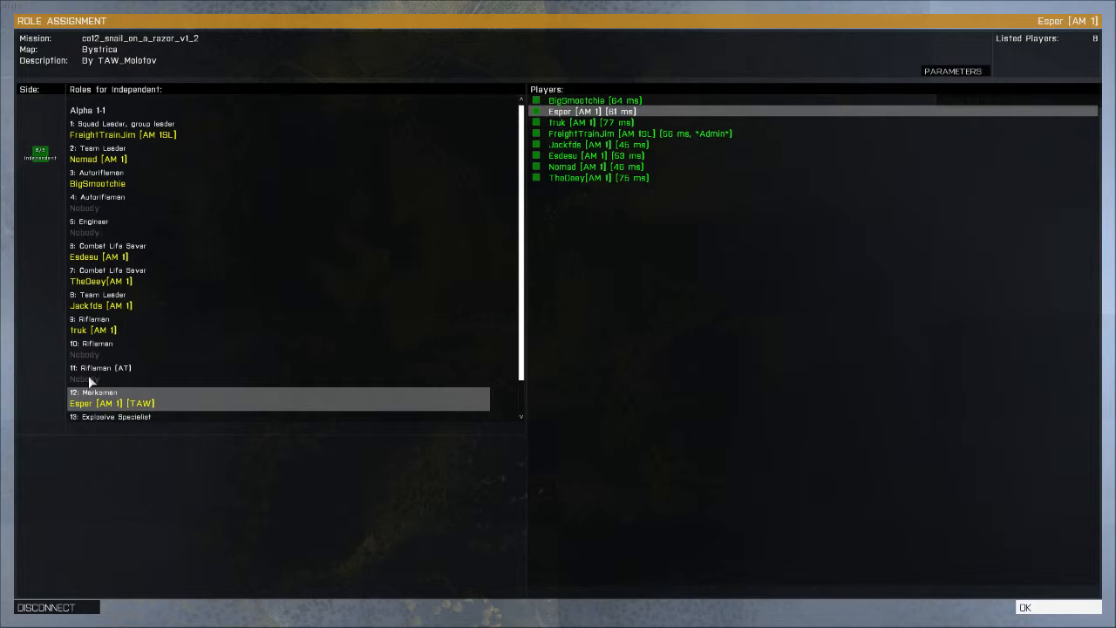
pyautogui.moveTo(94, 377)
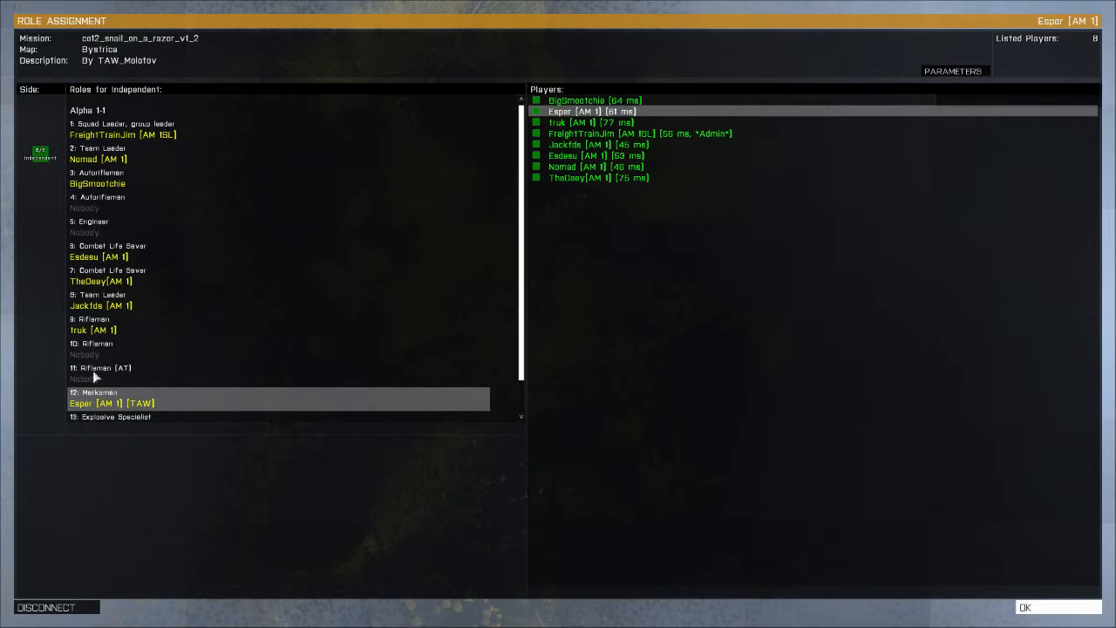
pyautogui.moveTo(561, 342)
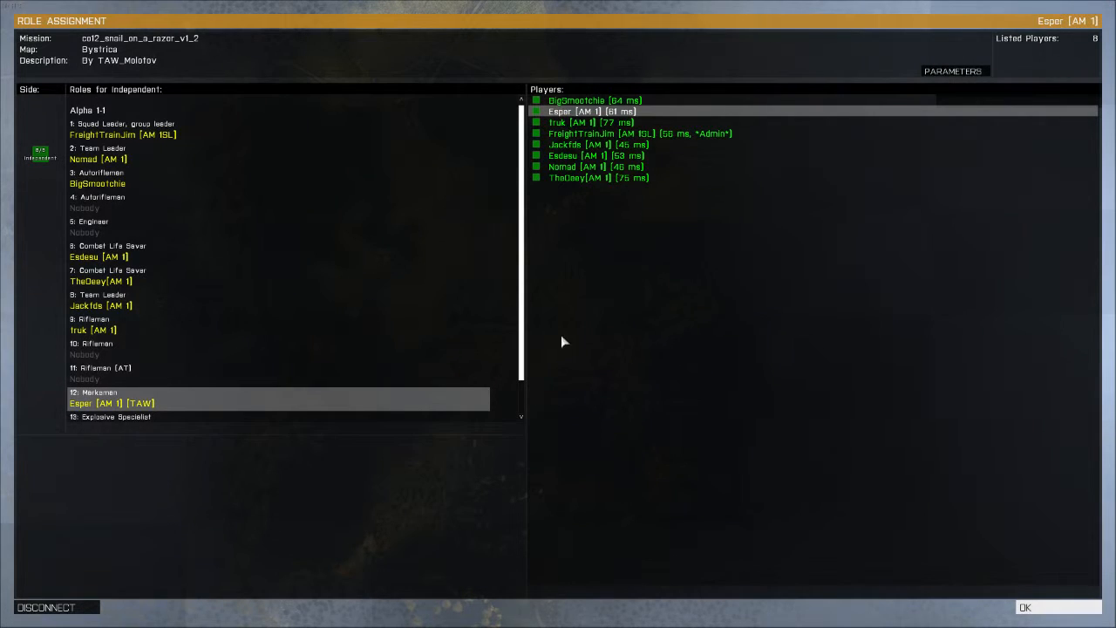
pyautogui.moveTo(610, 333)
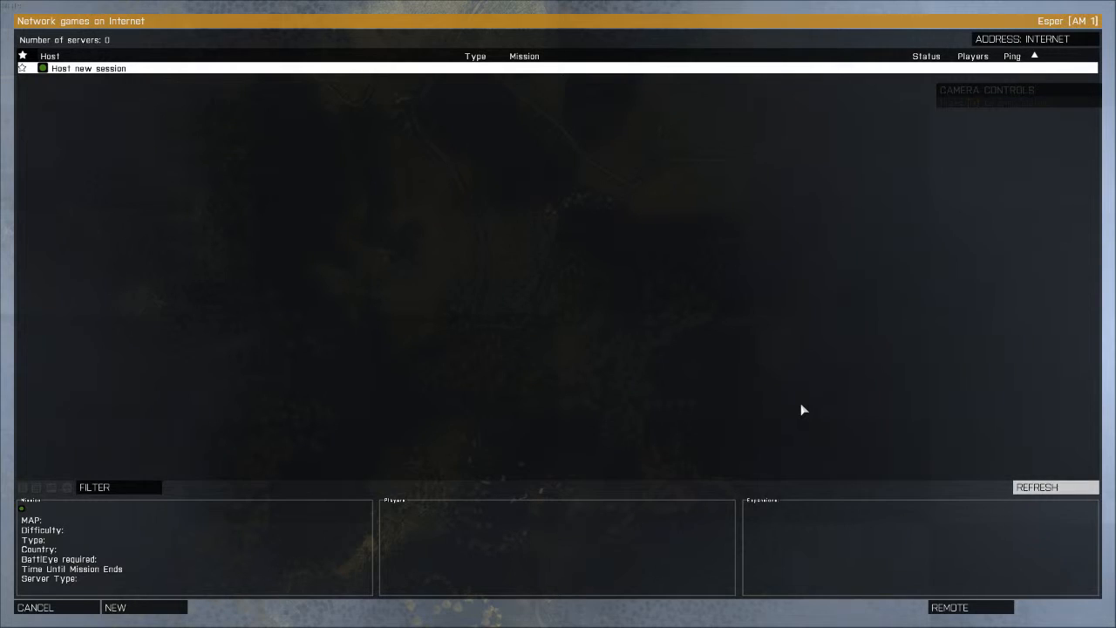
# Refresh the internet server list until the TAW.net servers appear and select Charlie Squad to join
pyautogui.click(1036, 486)
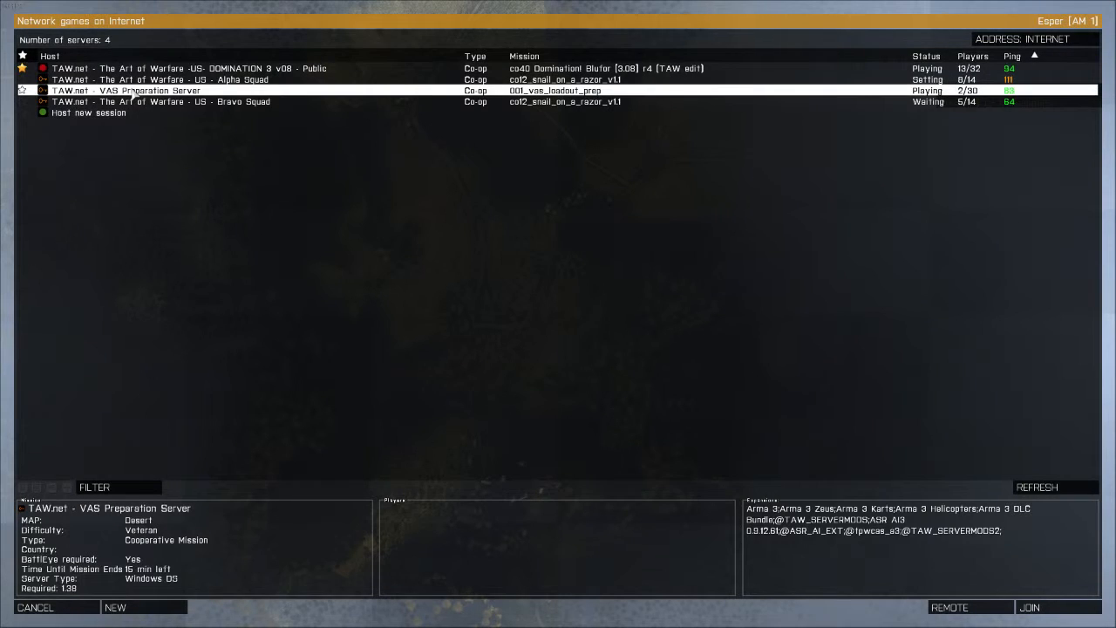
pyautogui.click(1036, 487)
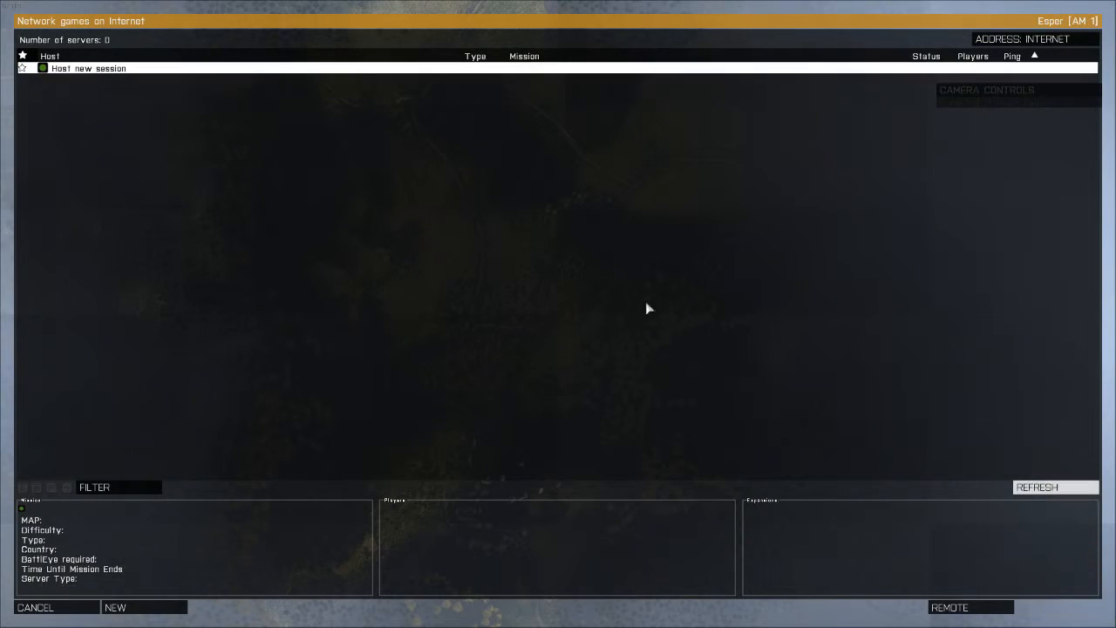
pyautogui.moveTo(161, 126)
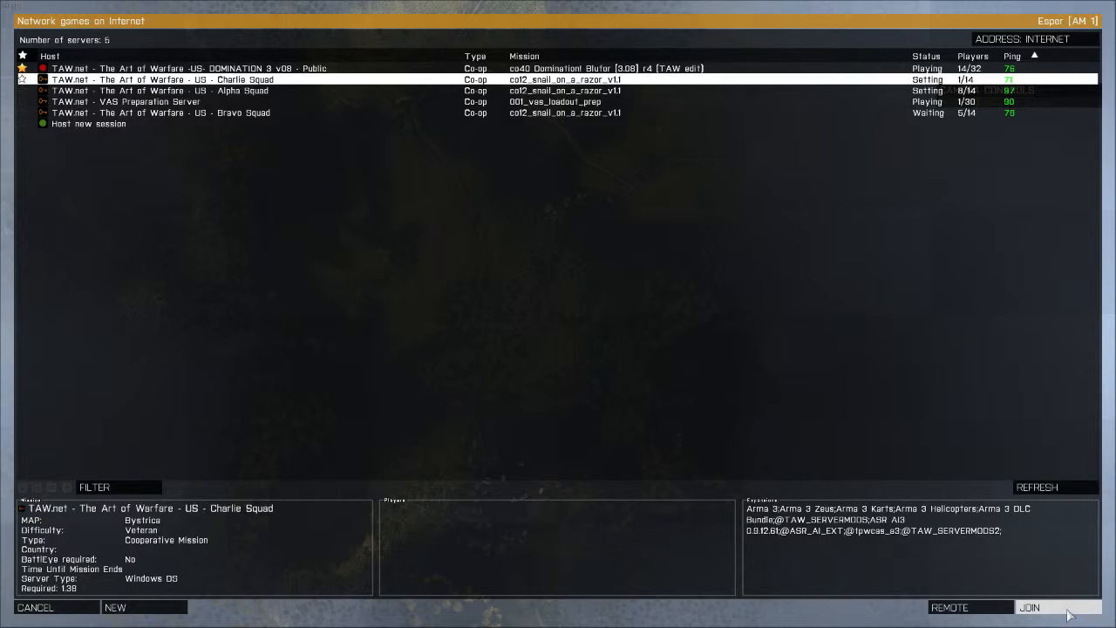
pyautogui.click(1029, 607)
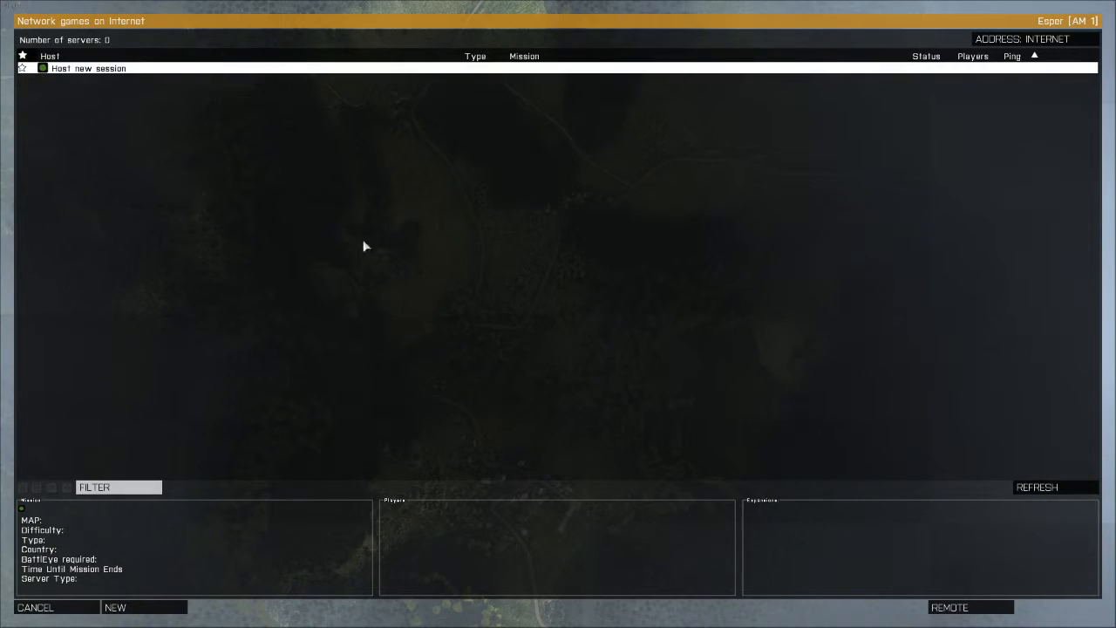
pyautogui.moveTo(1019, 478)
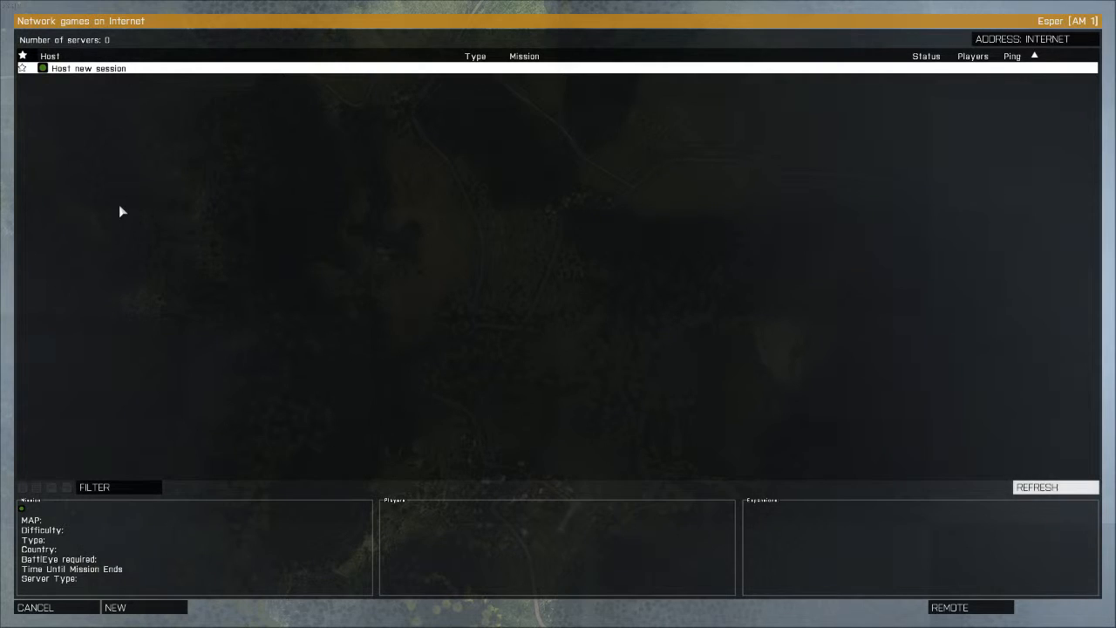
pyautogui.click(1036, 487)
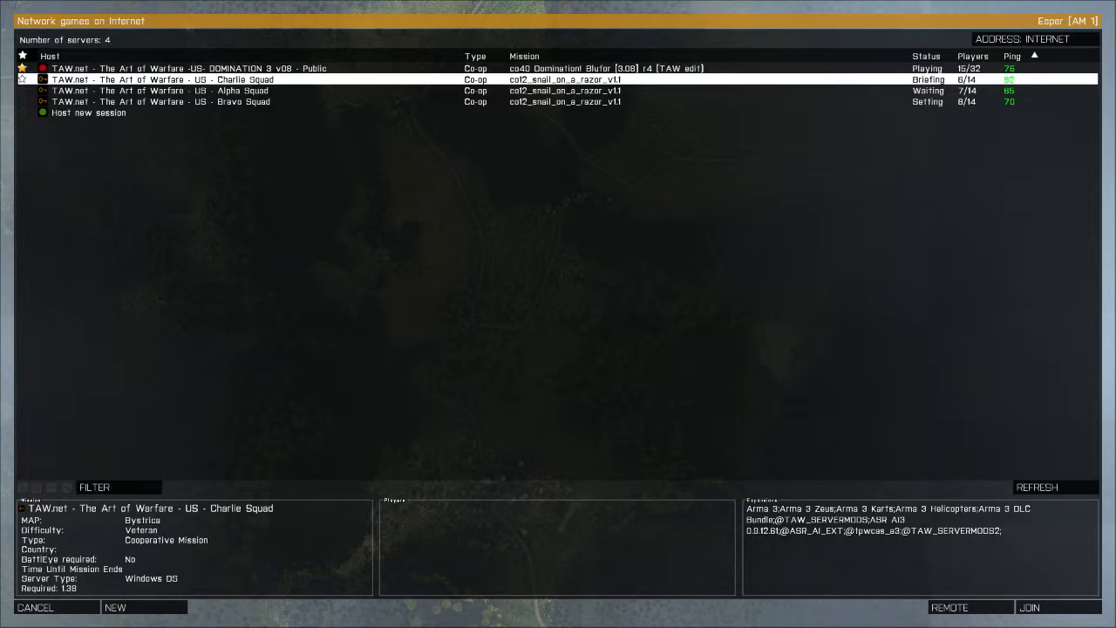
pyautogui.click(1029, 607)
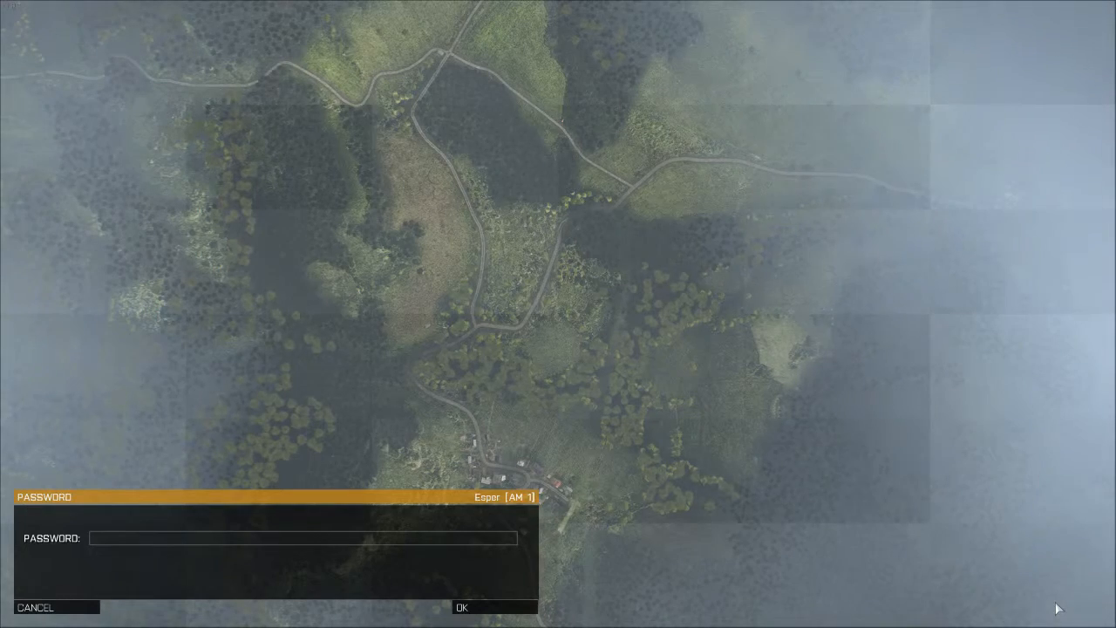
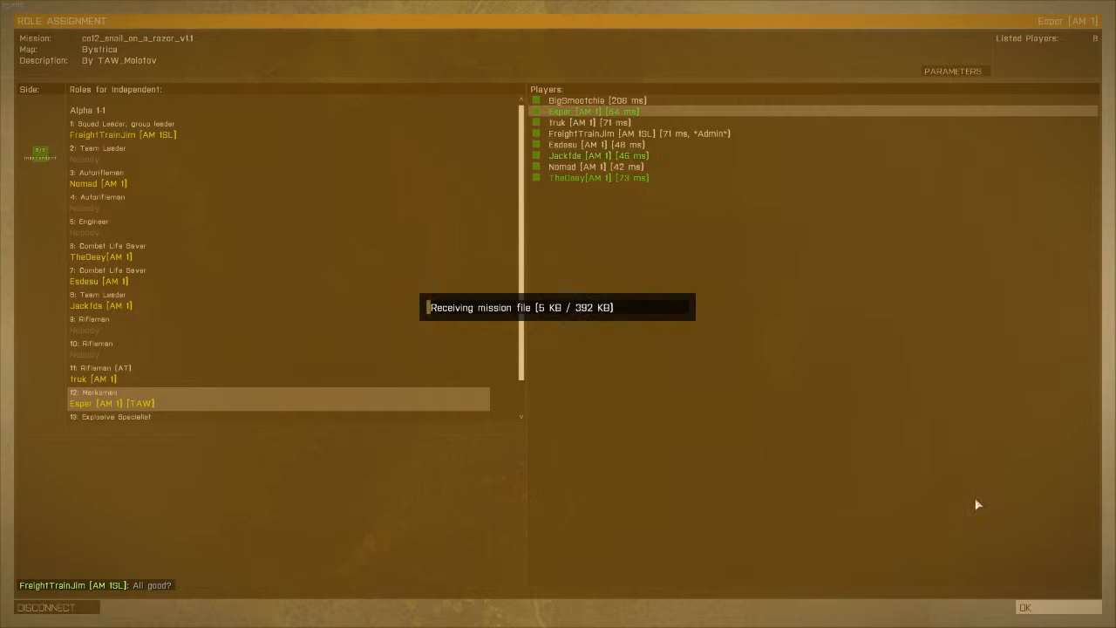
pyautogui.moveTo(879, 398)
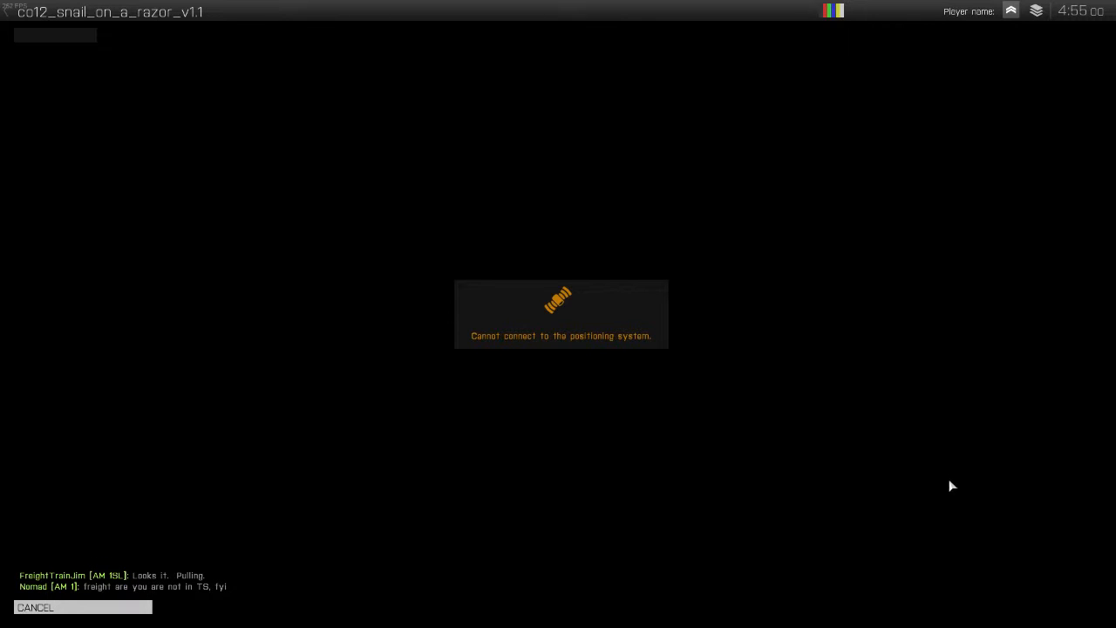
pyautogui.moveTo(977, 451)
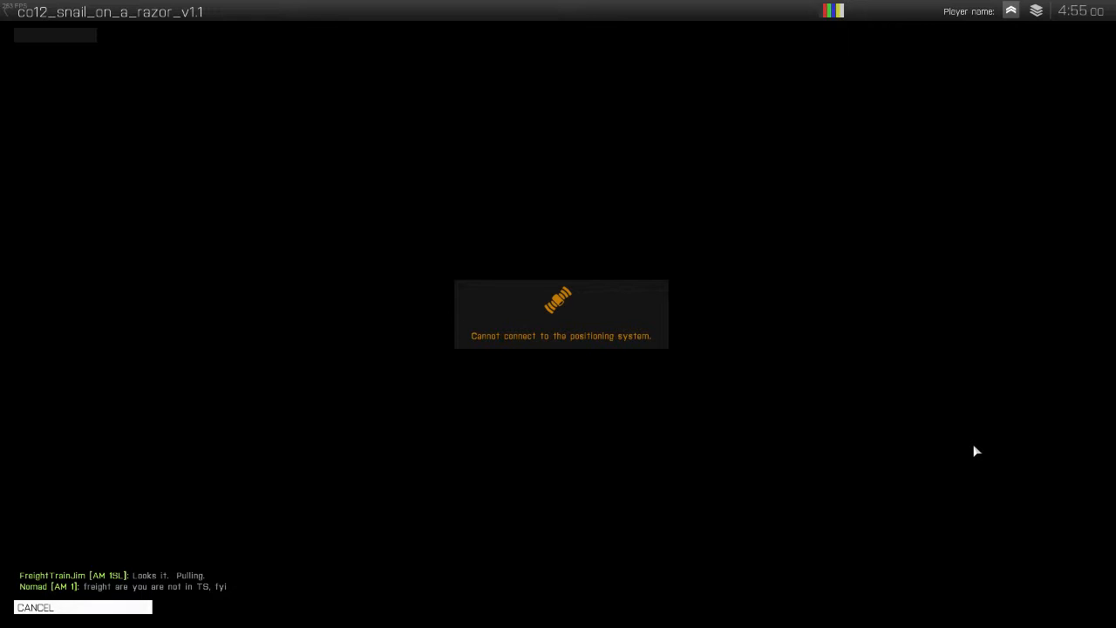
pyautogui.moveTo(952, 440)
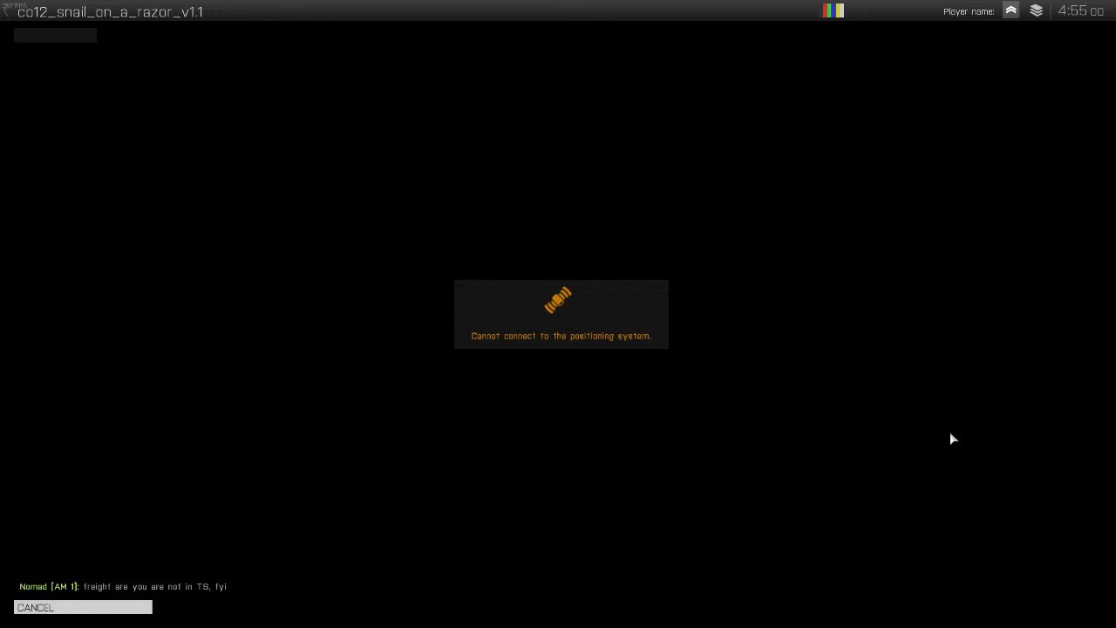
pyautogui.moveTo(963, 438)
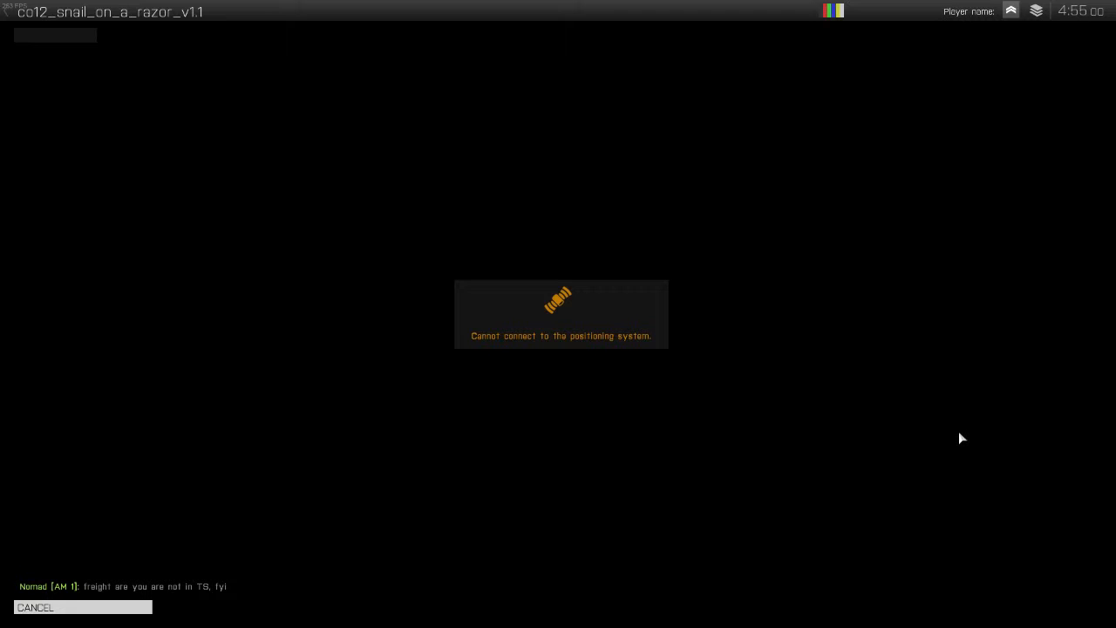
pyautogui.moveTo(949, 445)
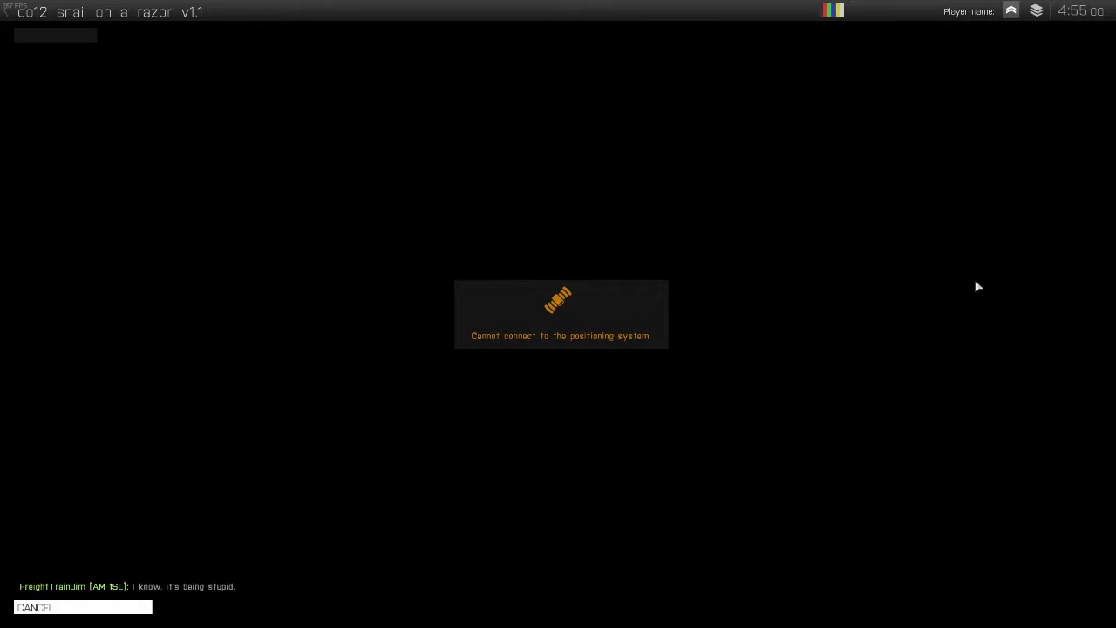
pyautogui.moveTo(1036, 10)
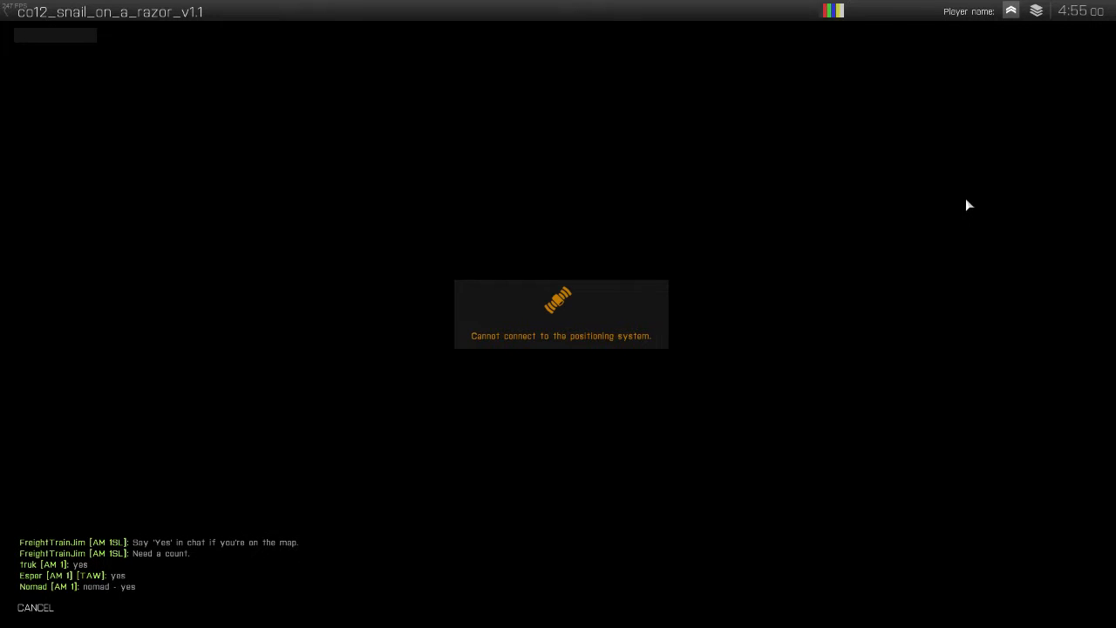
pyautogui.moveTo(984, 227)
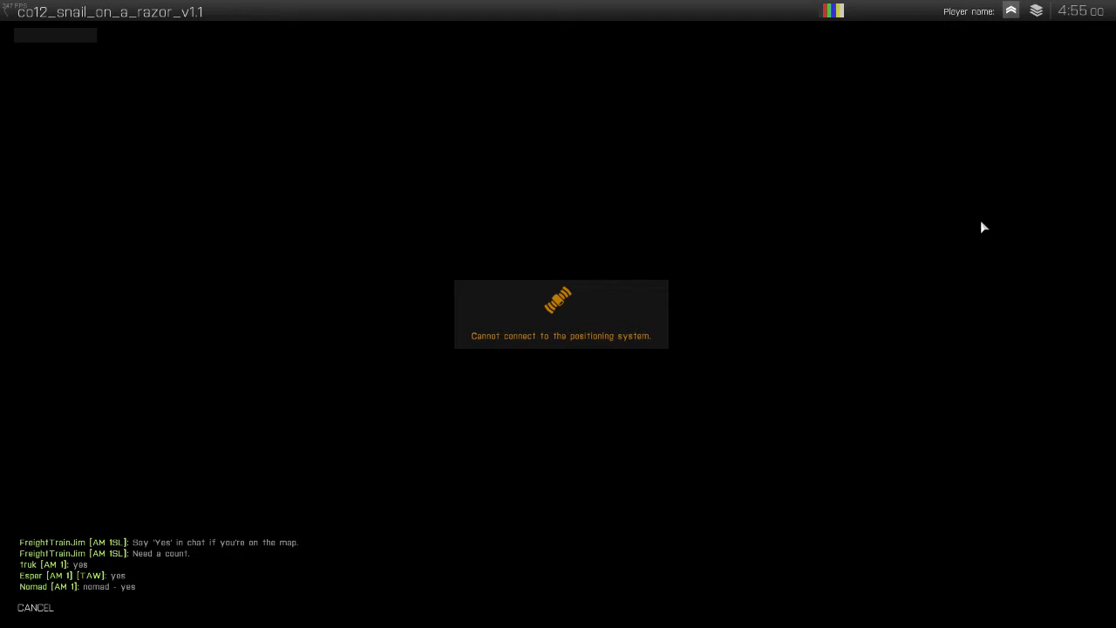
pyautogui.moveTo(988, 232)
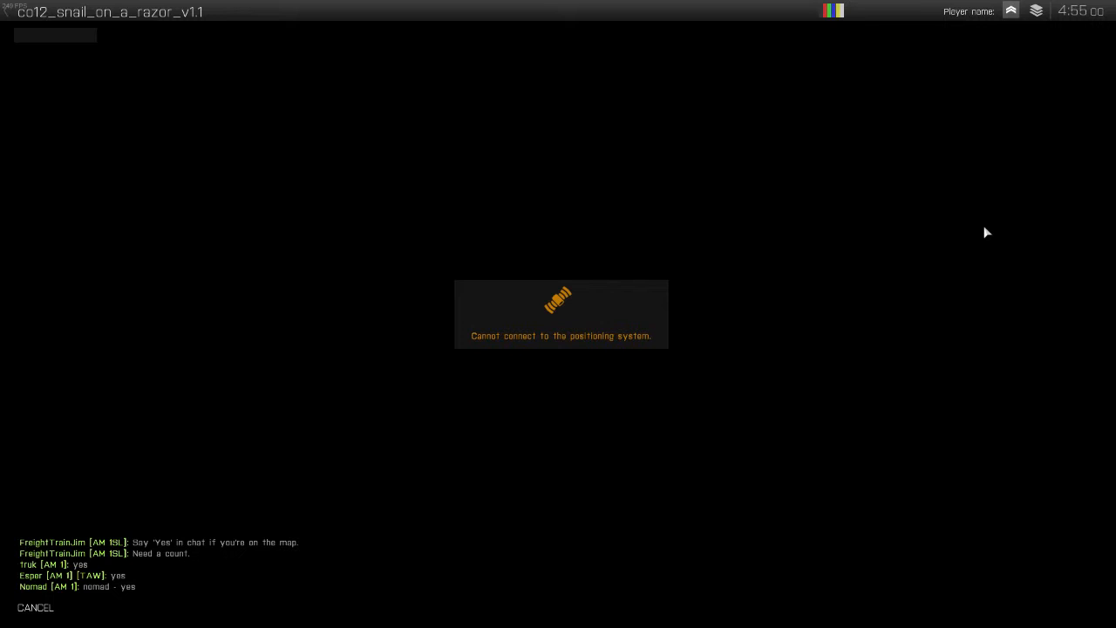
pyautogui.moveTo(967, 220)
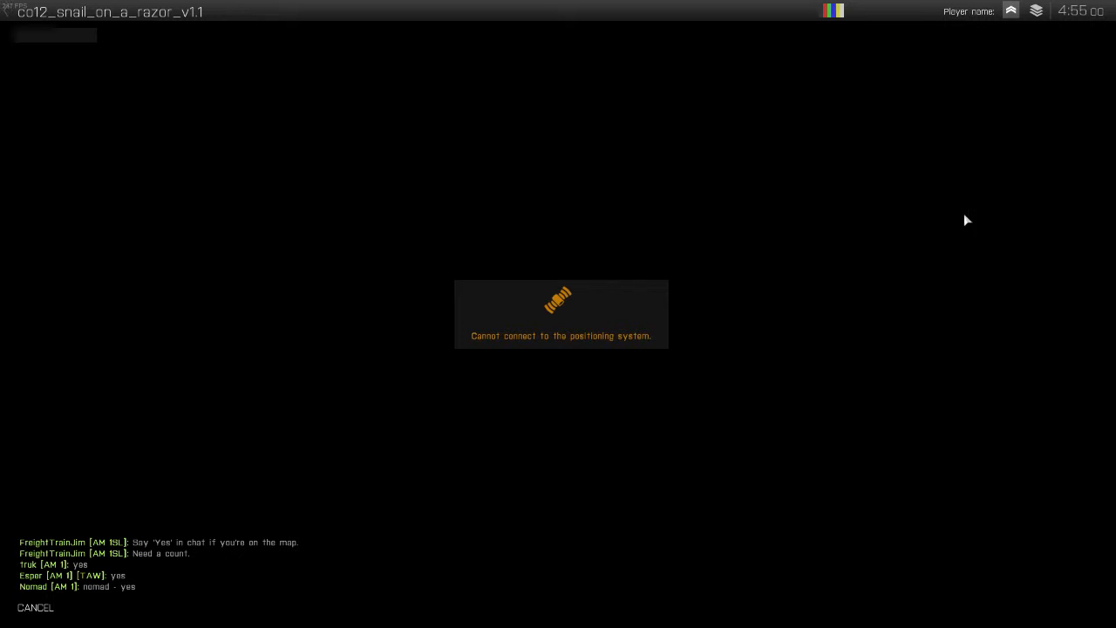
pyautogui.moveTo(960, 217)
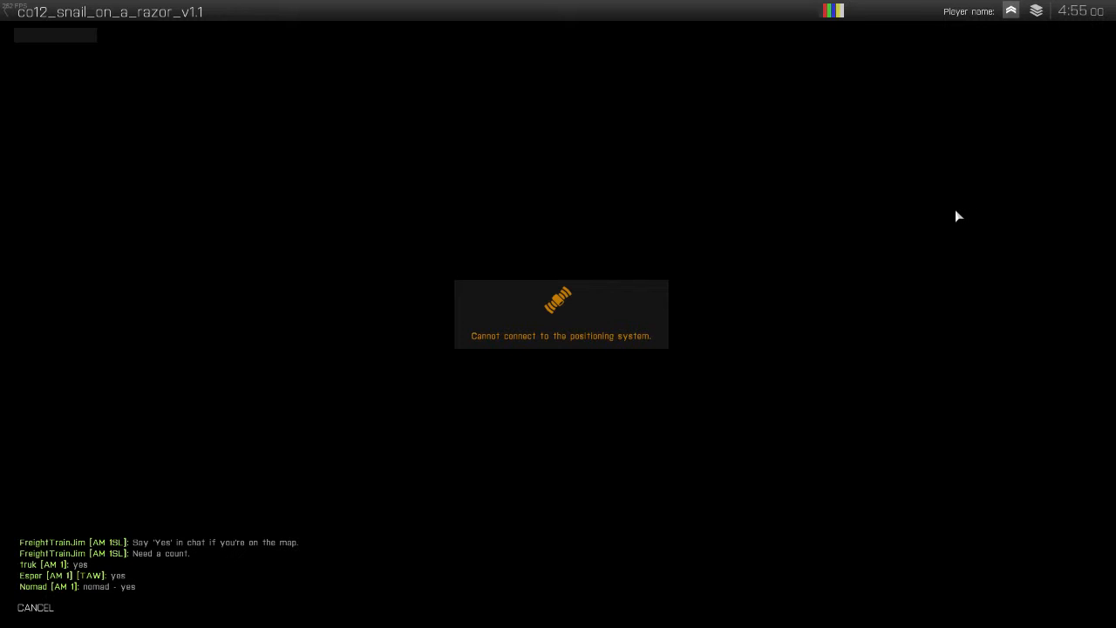
pyautogui.moveTo(963, 212)
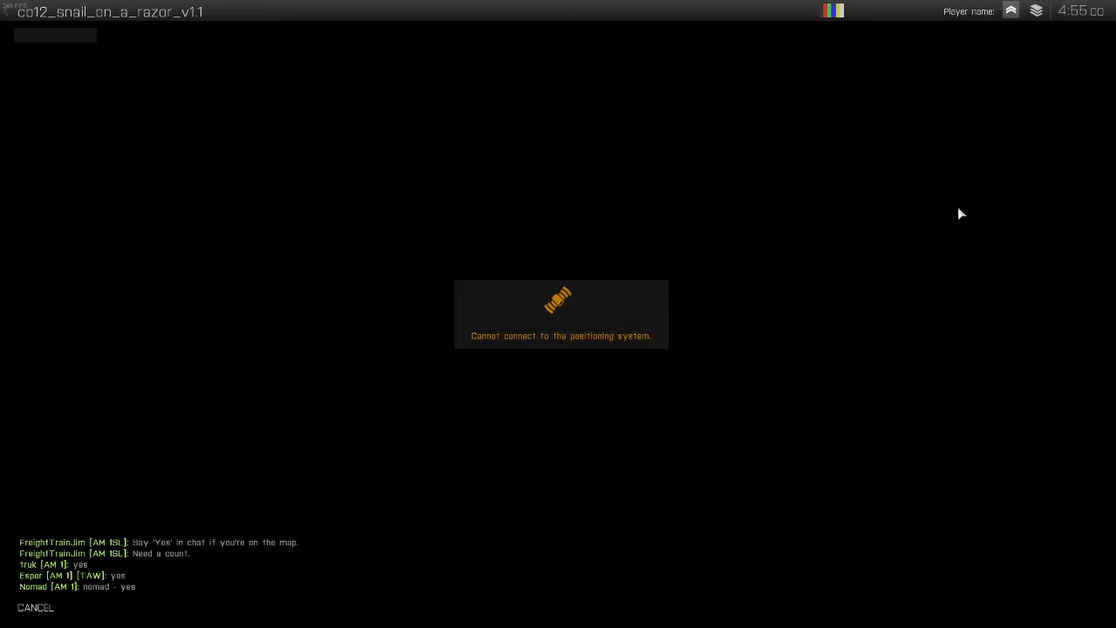
pyautogui.moveTo(932, 199)
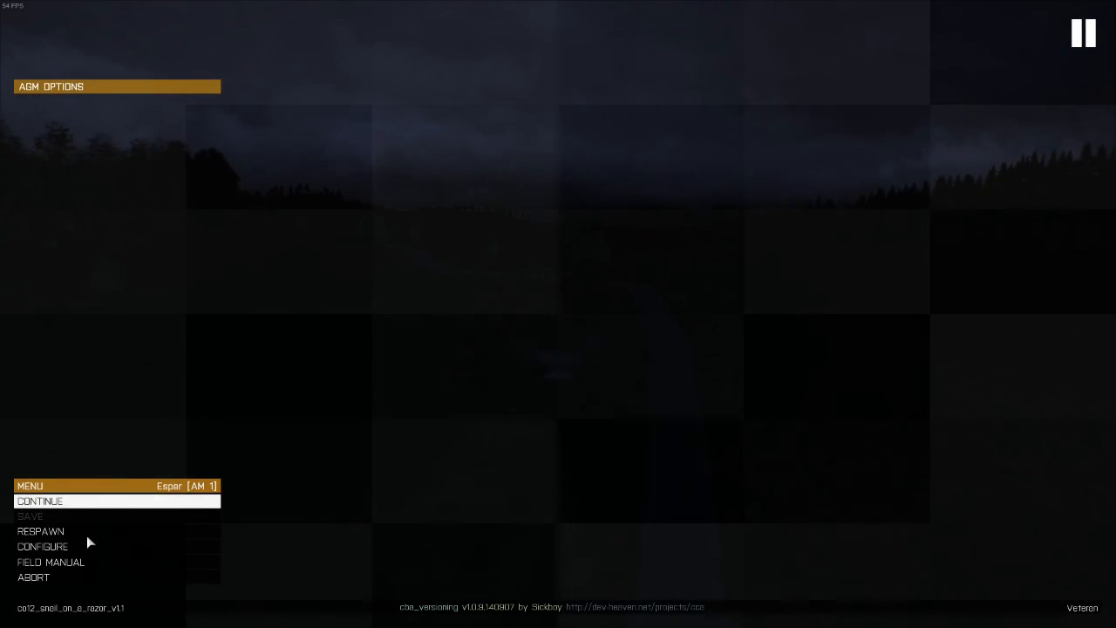
# Abort the mission from the pause menu to reach the debriefing summary
pyautogui.click(33, 576)
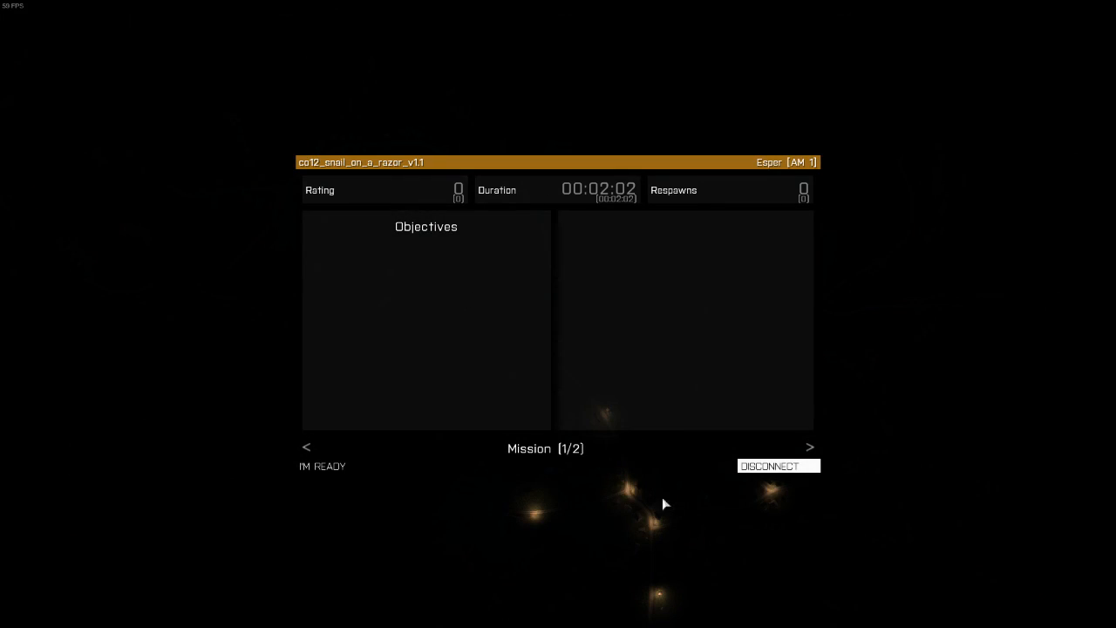